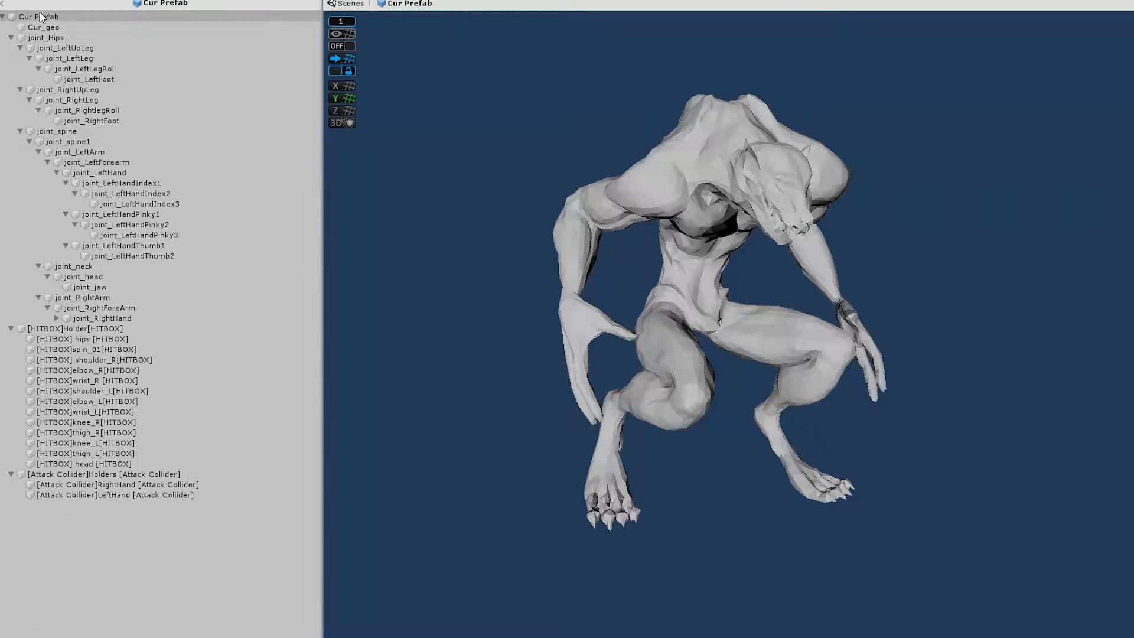
Step: Select joint_Hips to show the ragdoll colliders, then [HITBOX]Holder[HITBOX] for the hitbox colliders
{"action": "left_click", "coordinate": [38, 37]}
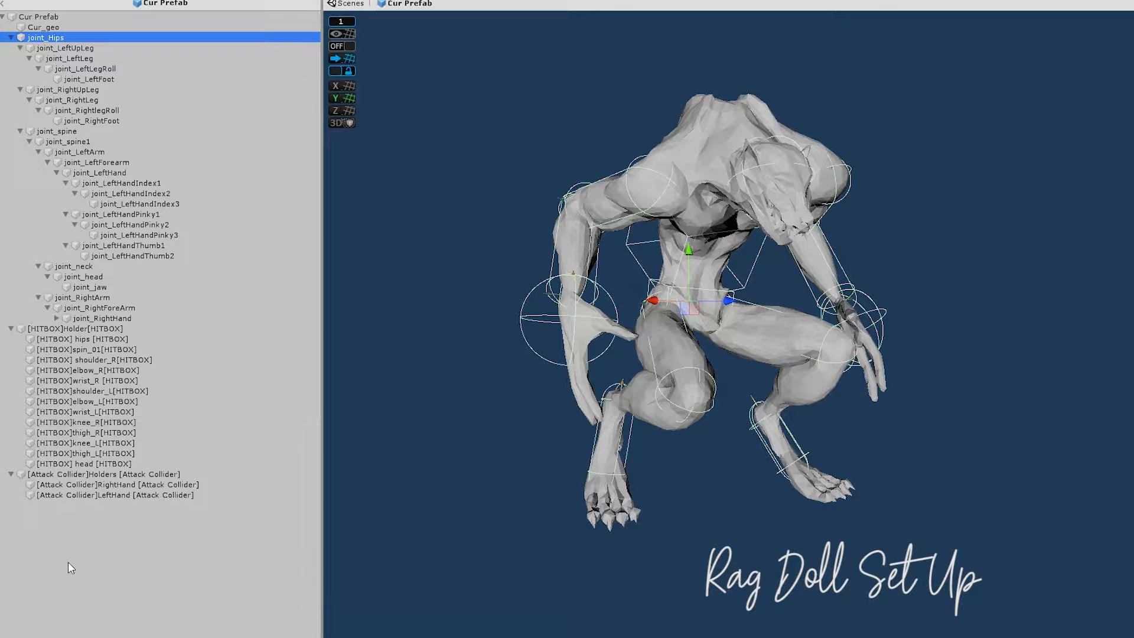
{"action": "left_click", "coordinate": [70, 328]}
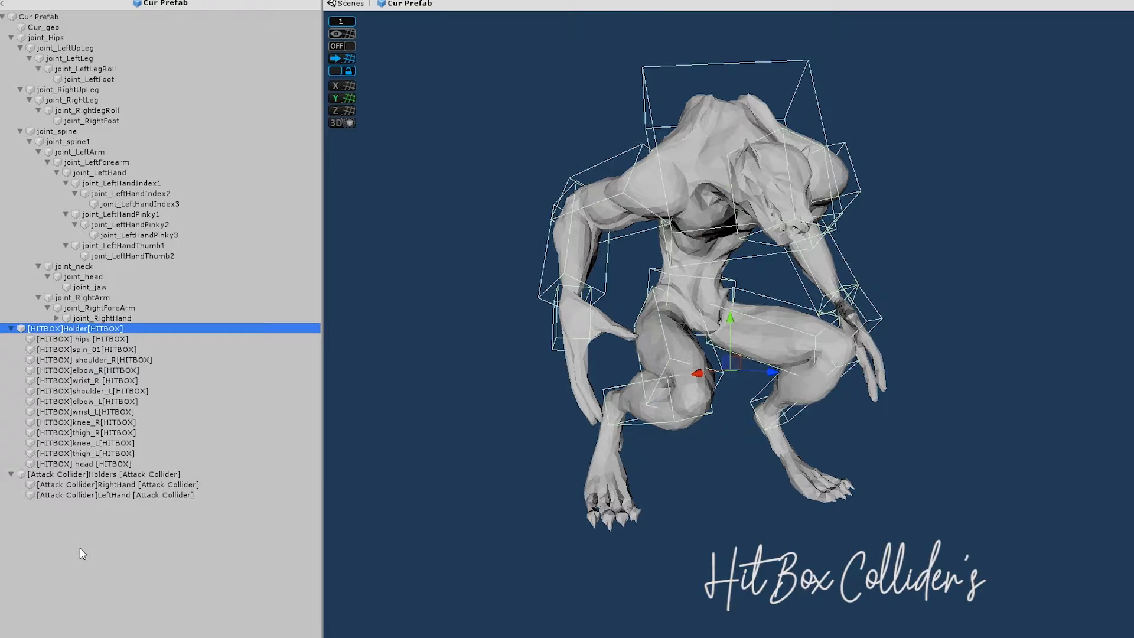
{"action": "left_click", "coordinate": [100, 474]}
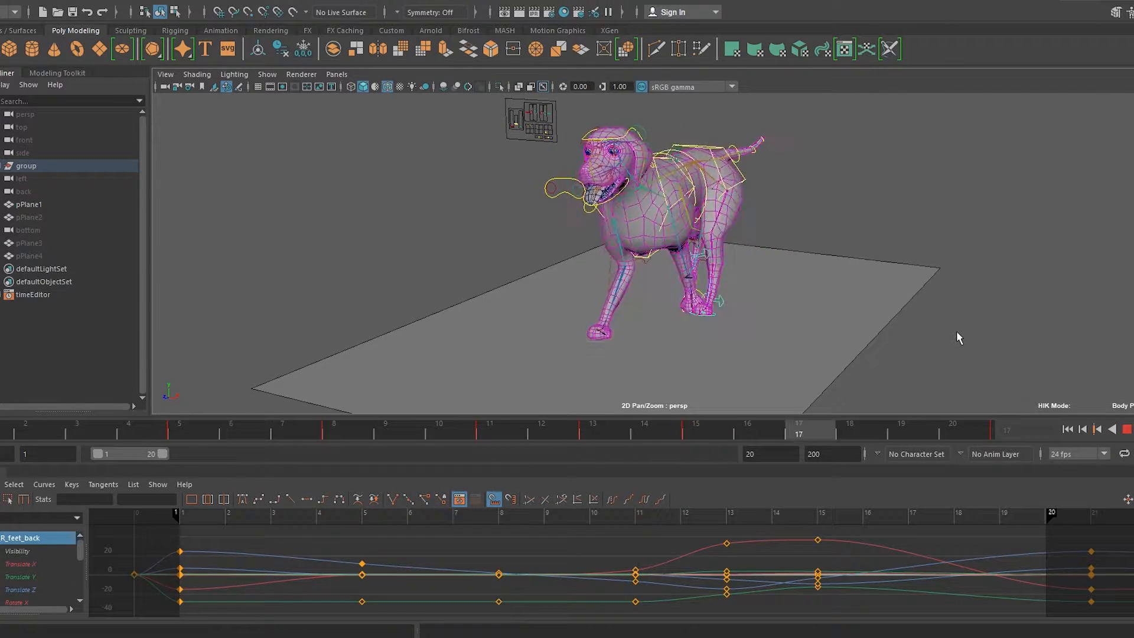
Step: Jump between walk frames in the Time Slider with the back-foot control's curves shown
{"action": "left_click", "coordinate": [333, 432]}
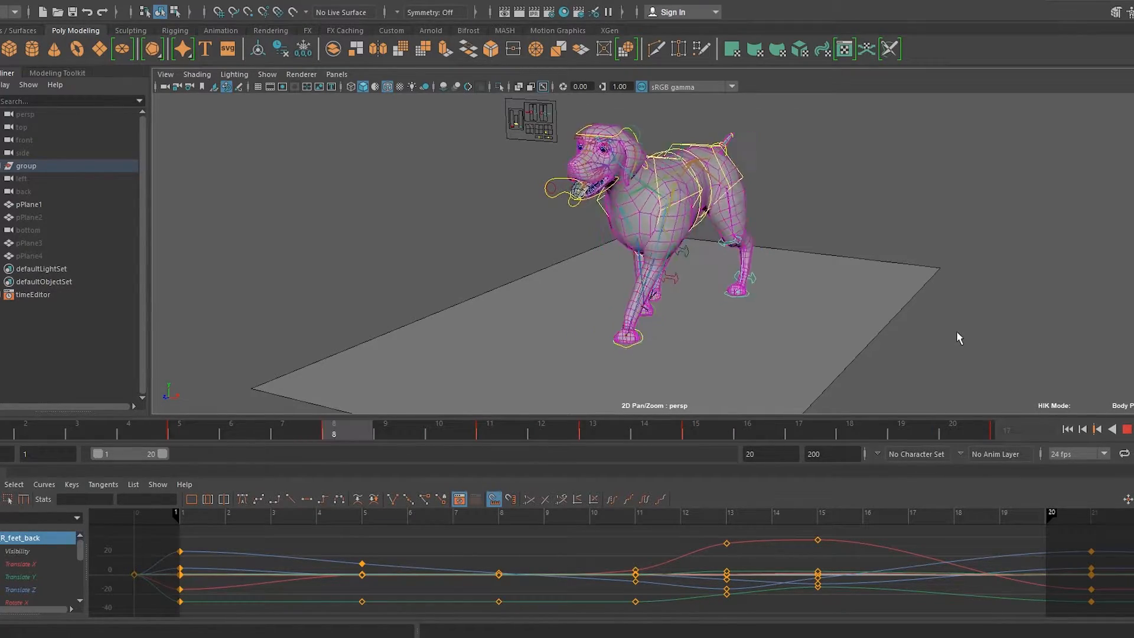
{"action": "left_click", "coordinate": [798, 427]}
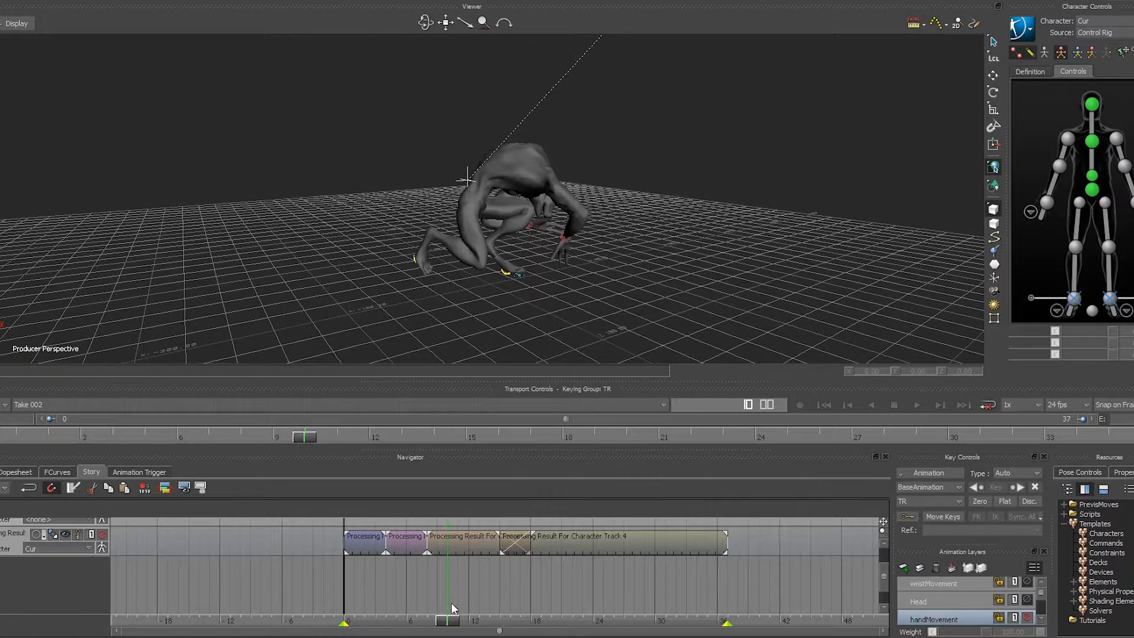
Step: Scrub the take's Story tracks, play back the layered take, then orbit the test level
{"action": "left_click_drag", "start_coordinate": [451, 615], "coordinate": [604, 615]}
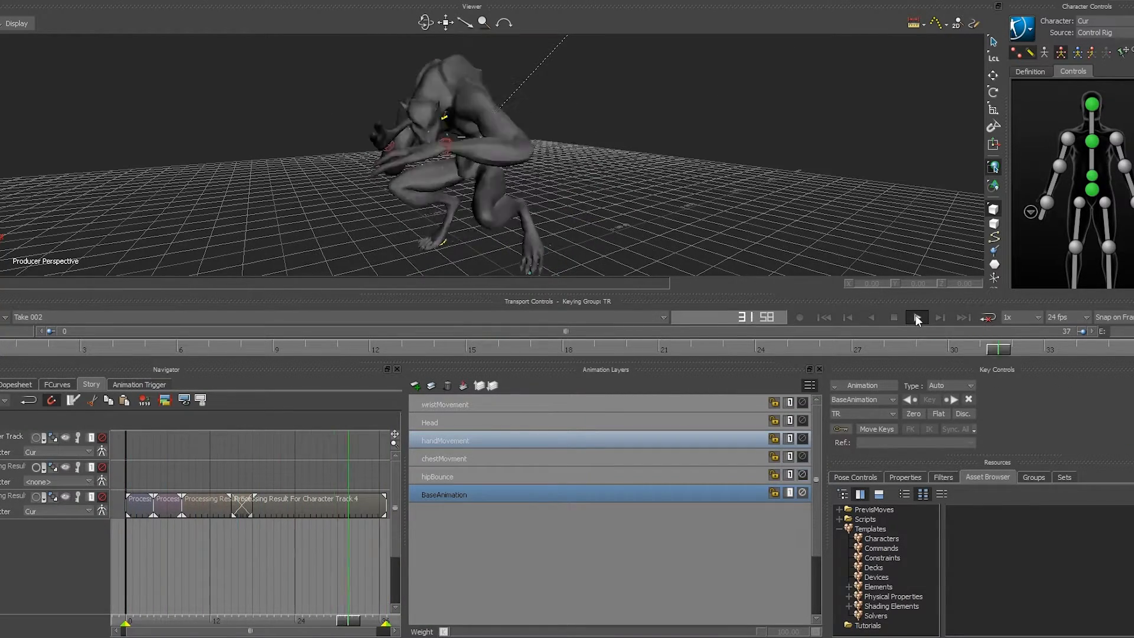
{"action": "left_click", "coordinate": [916, 317]}
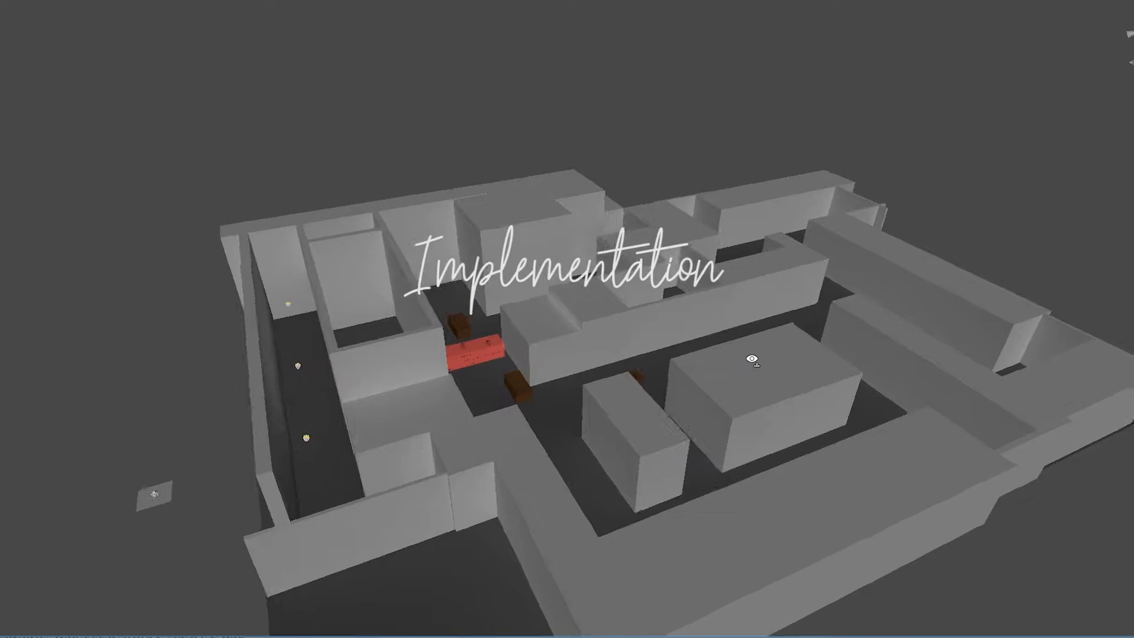
{"action": "left_click_drag", "start_coordinate": [752, 359], "coordinate": [585, 368]}
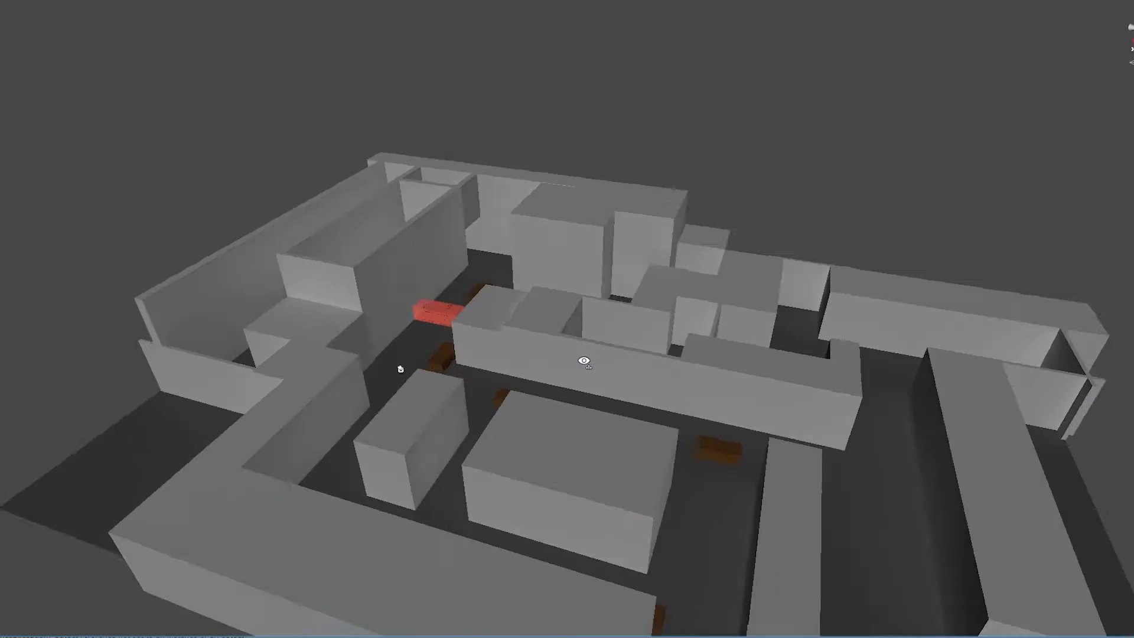